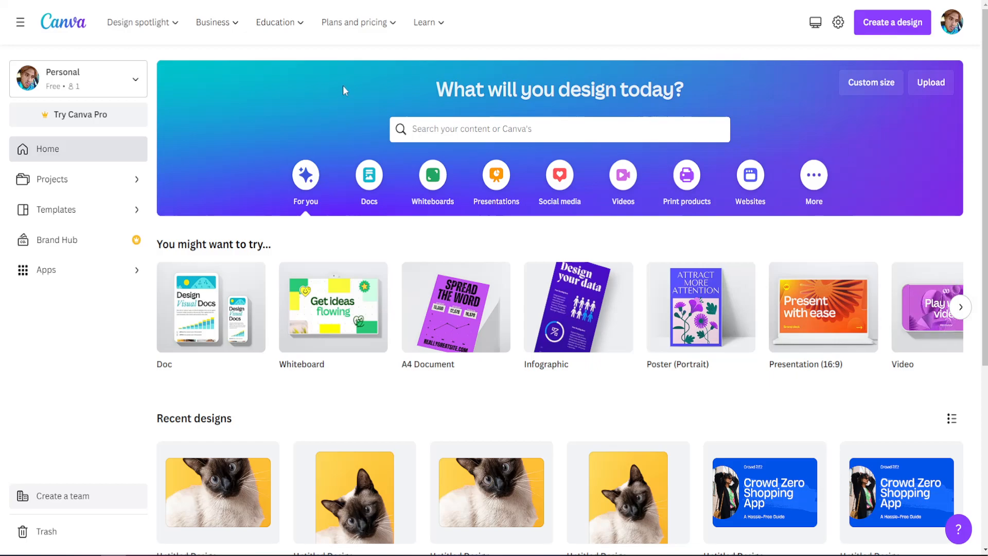
pyautogui.moveTo(388, 98)
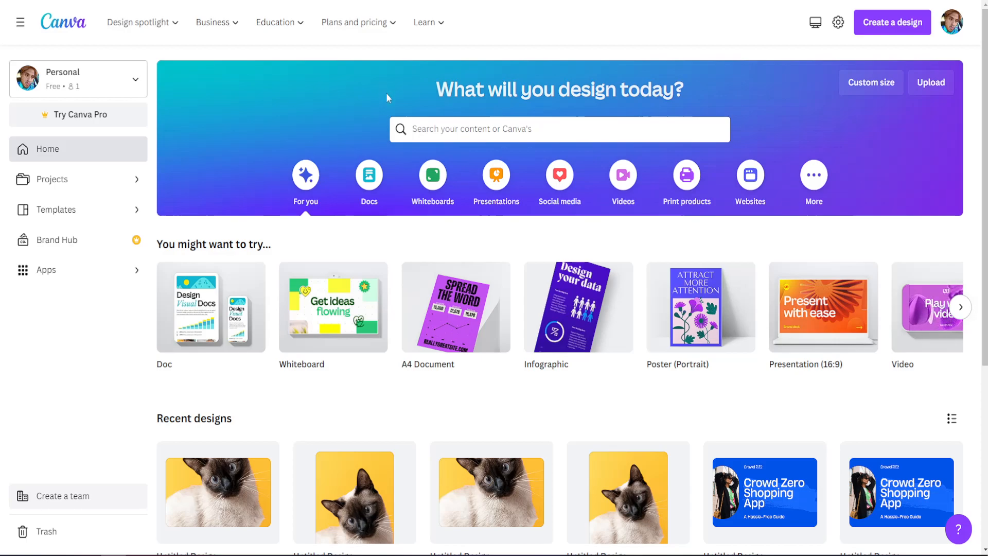
pyautogui.moveTo(783, 106)
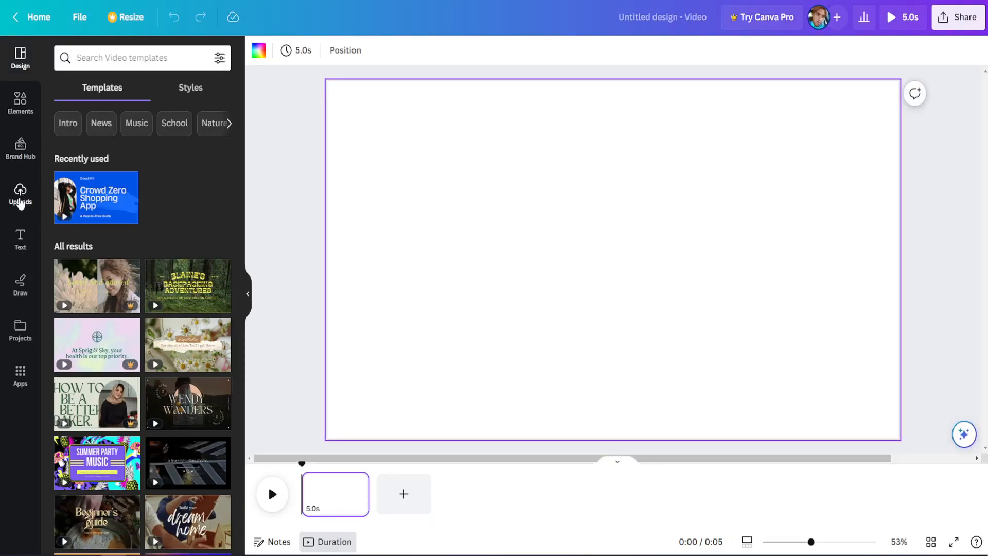
# - Upload the Change Video Speed screen recording from the computer via Uploads
pyautogui.click(20, 196)
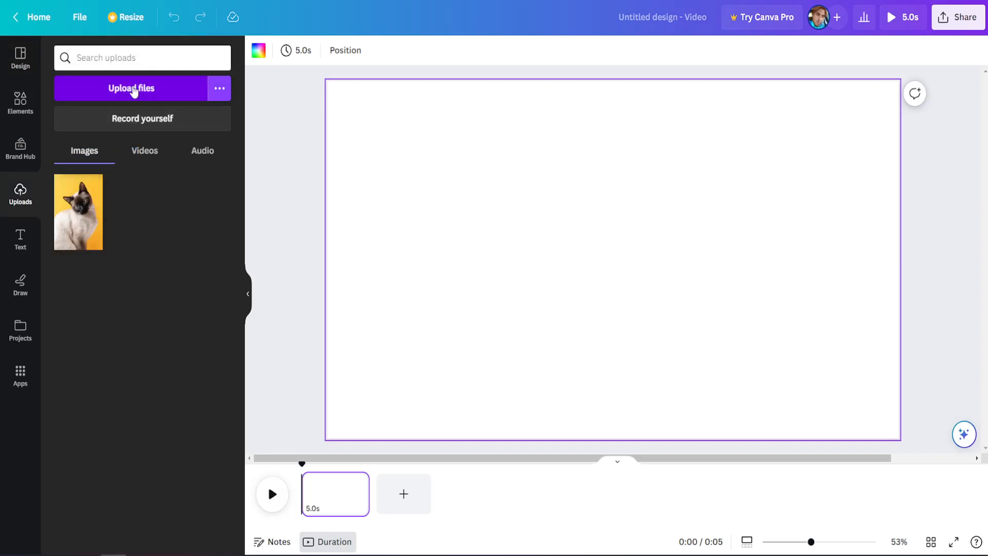
pyautogui.click(131, 87)
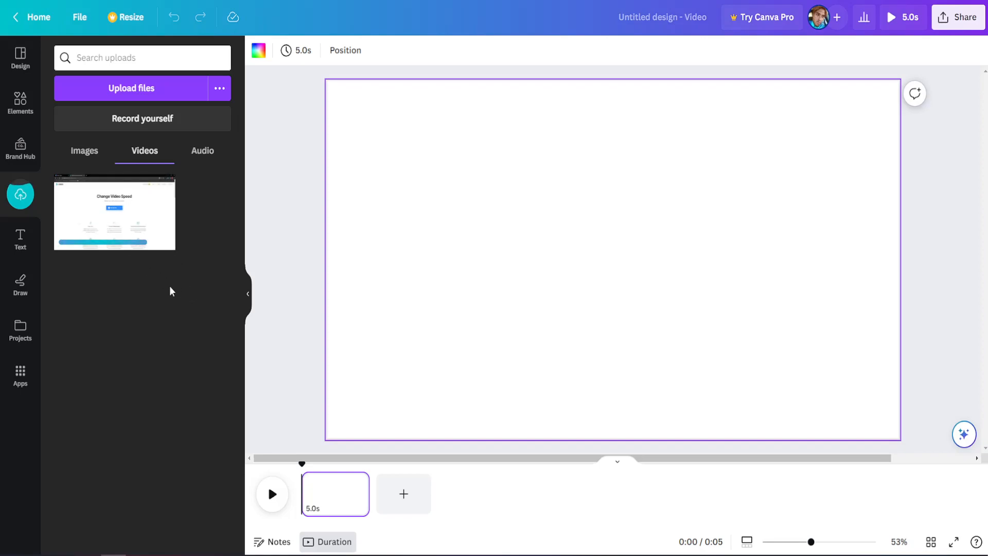
pyautogui.moveTo(168, 244)
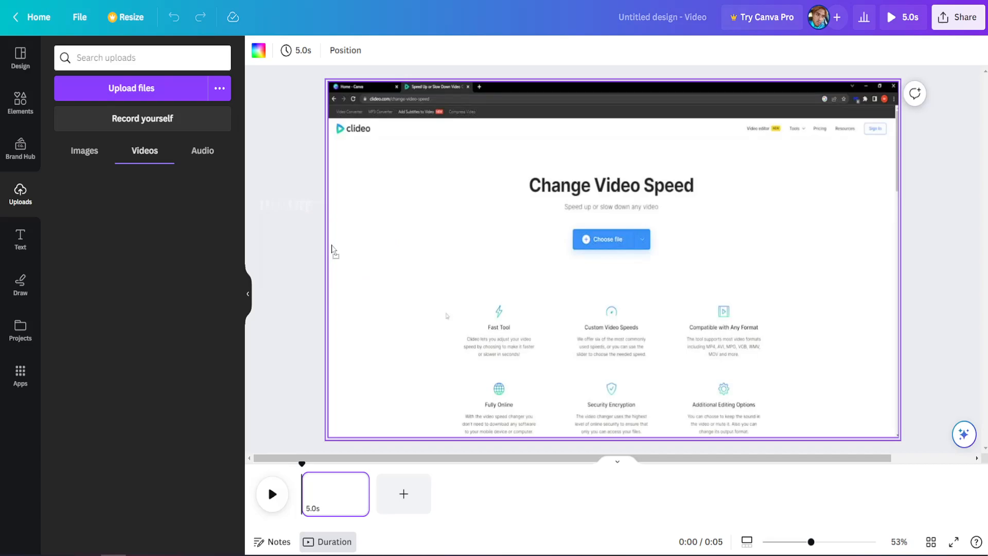
pyautogui.click(611, 252)
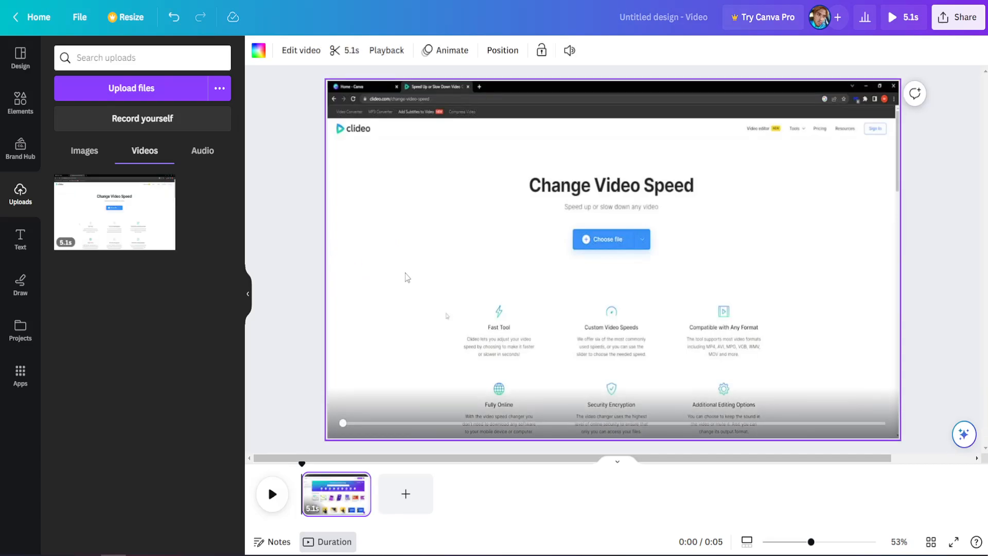
pyautogui.click(611, 260)
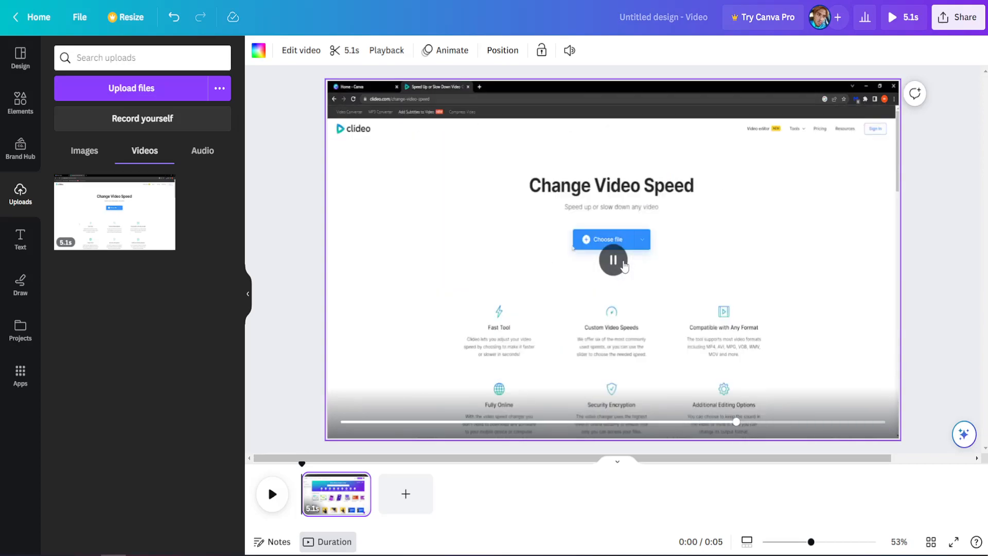
pyautogui.click(611, 259)
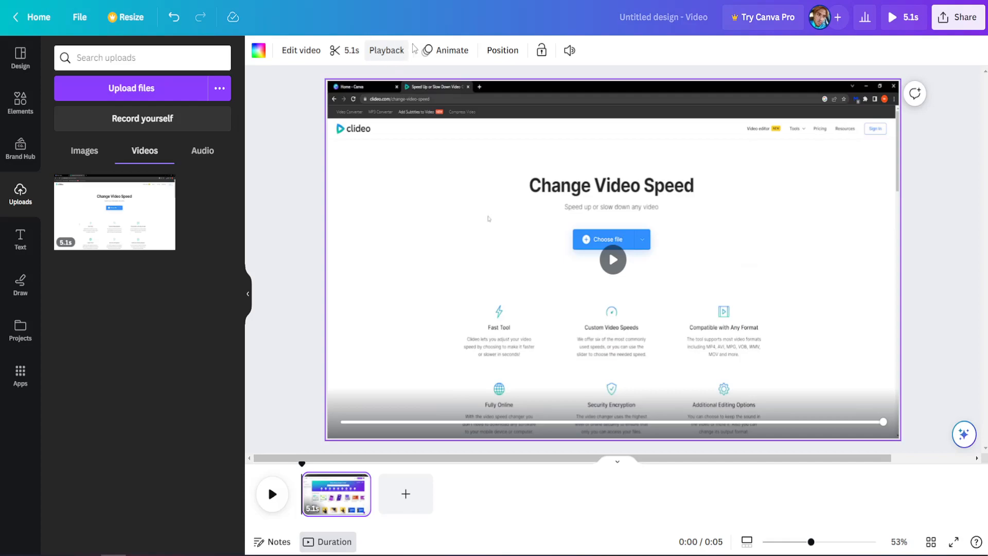
# - Drag the Playback video speed slider to 0.25x, stretching the clip from 5.1 to 20.5 seconds
pyautogui.click(387, 50)
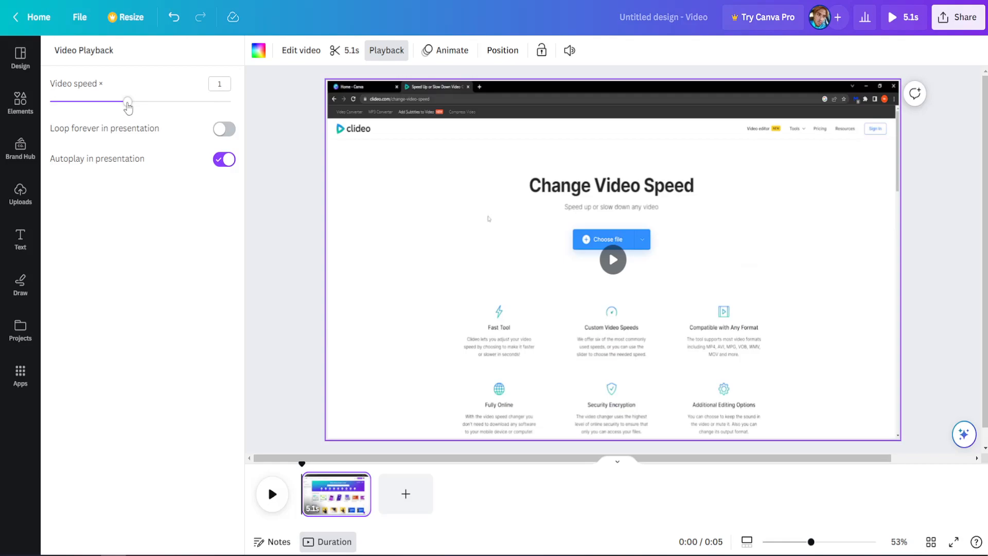
pyautogui.moveTo(127, 103); pyautogui.dragTo(102, 103)
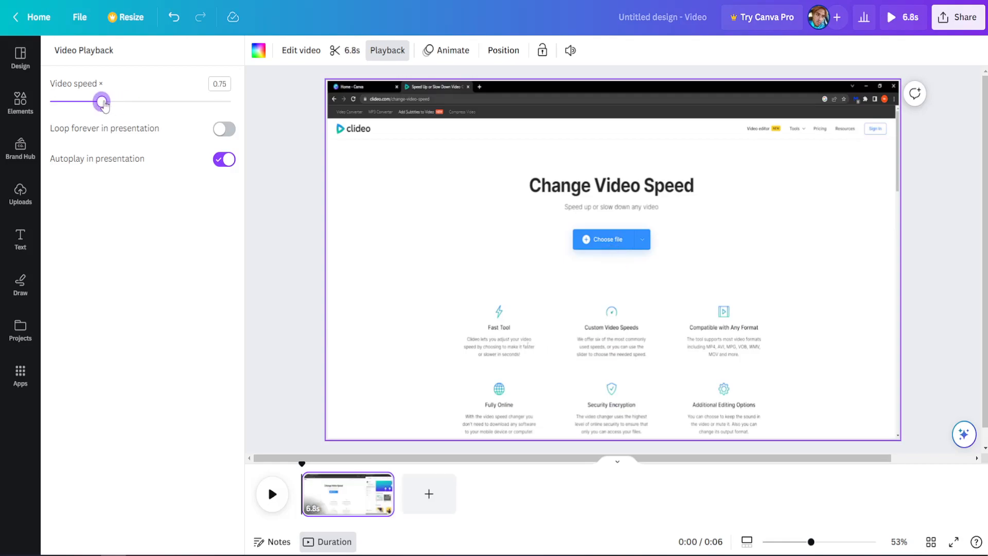
pyautogui.moveTo(102, 101); pyautogui.dragTo(49, 101)
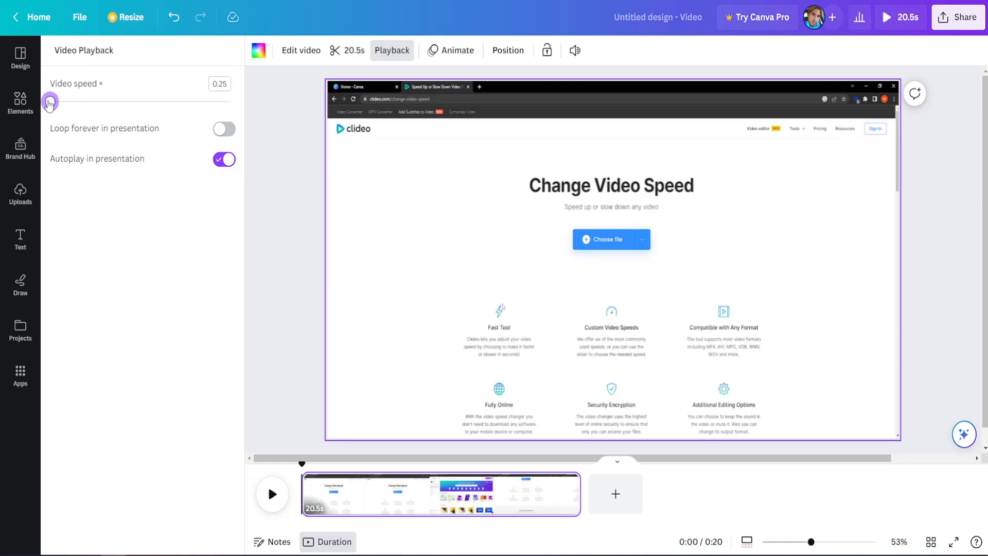
pyautogui.moveTo(50, 101); pyautogui.dragTo(102, 102)
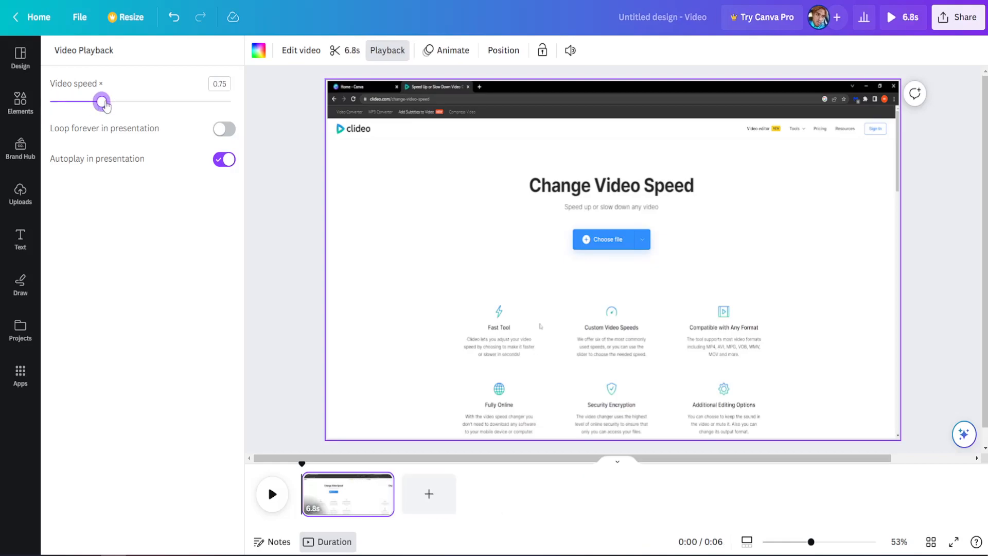
pyautogui.moveTo(102, 102); pyautogui.dragTo(50, 102)
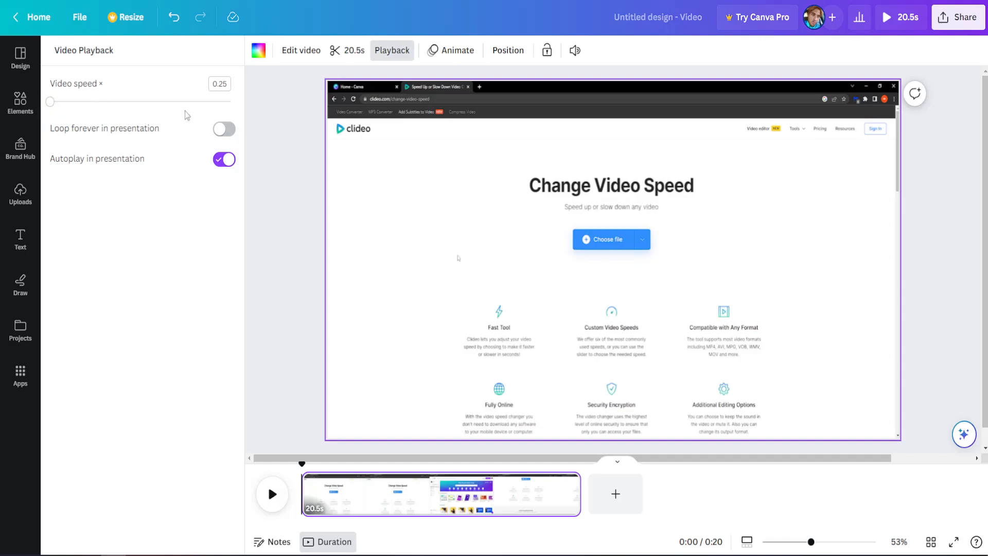
pyautogui.click(611, 259)
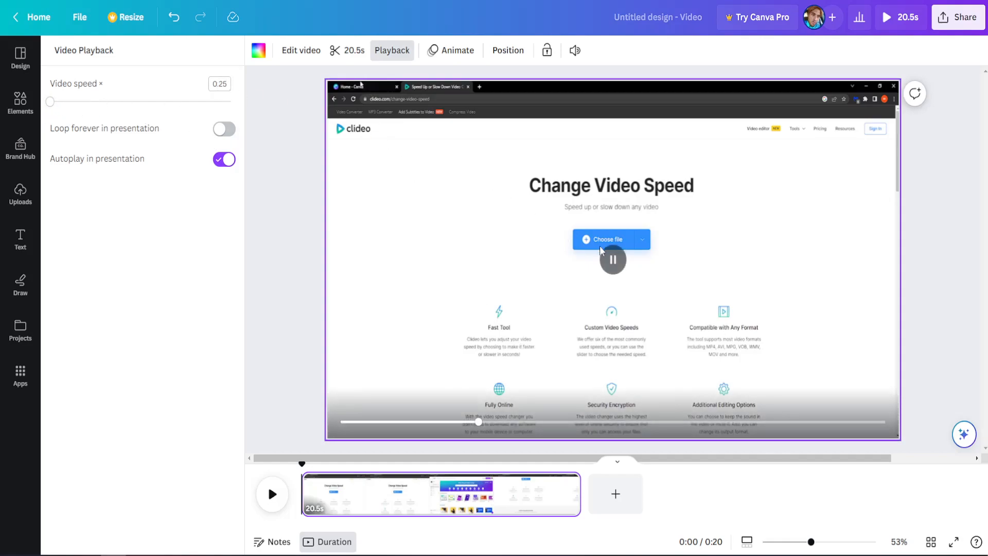
pyautogui.click(611, 259)
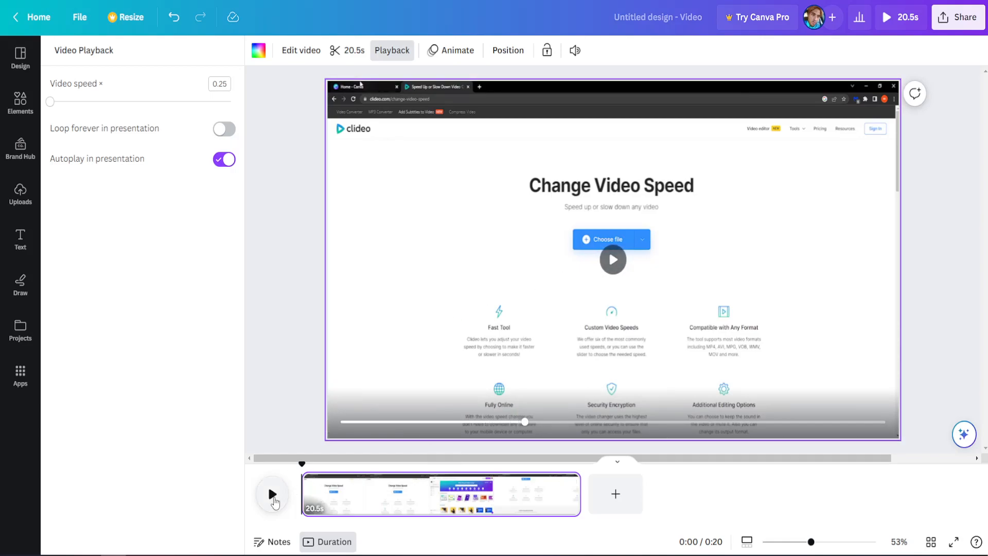
pyautogui.click(272, 495)
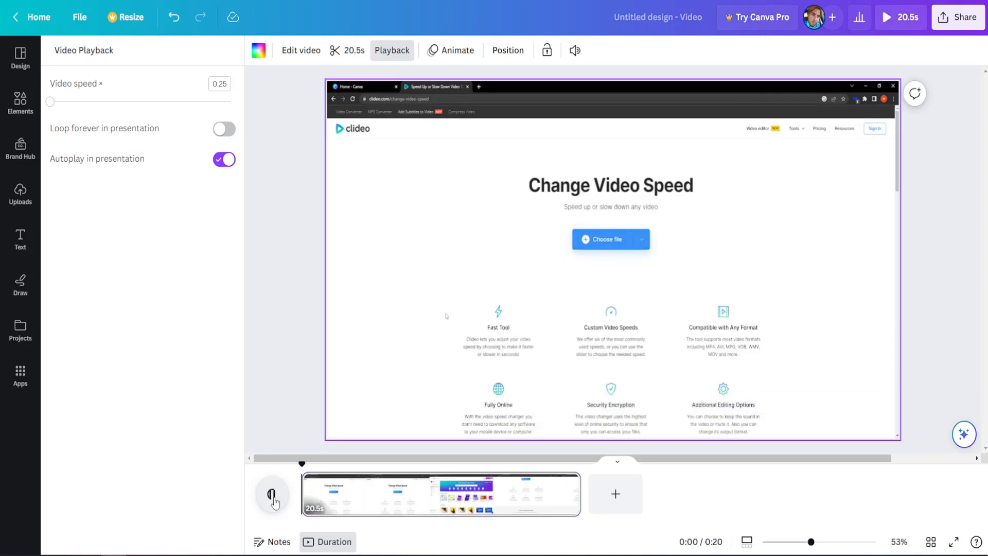
pyautogui.click(272, 494)
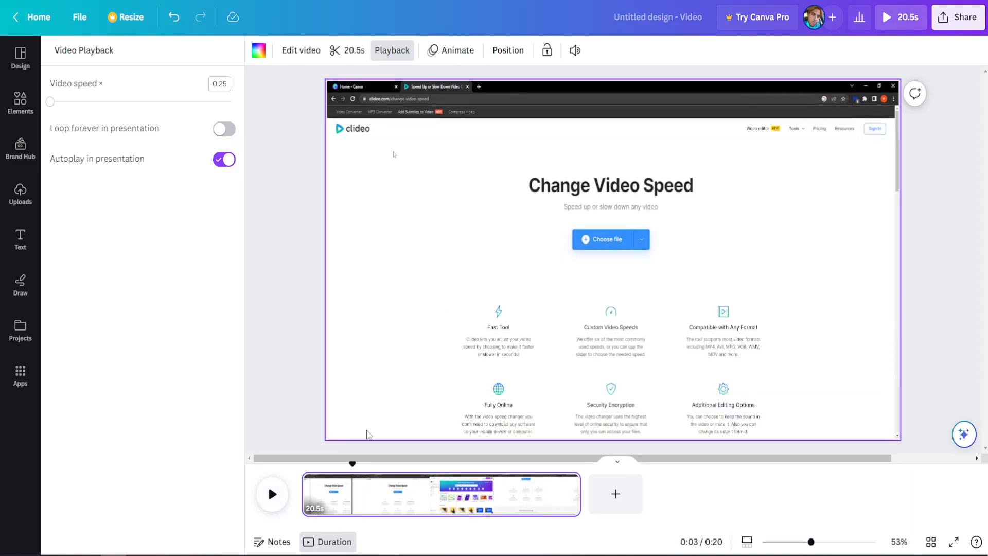
pyautogui.moveTo(529, 252)
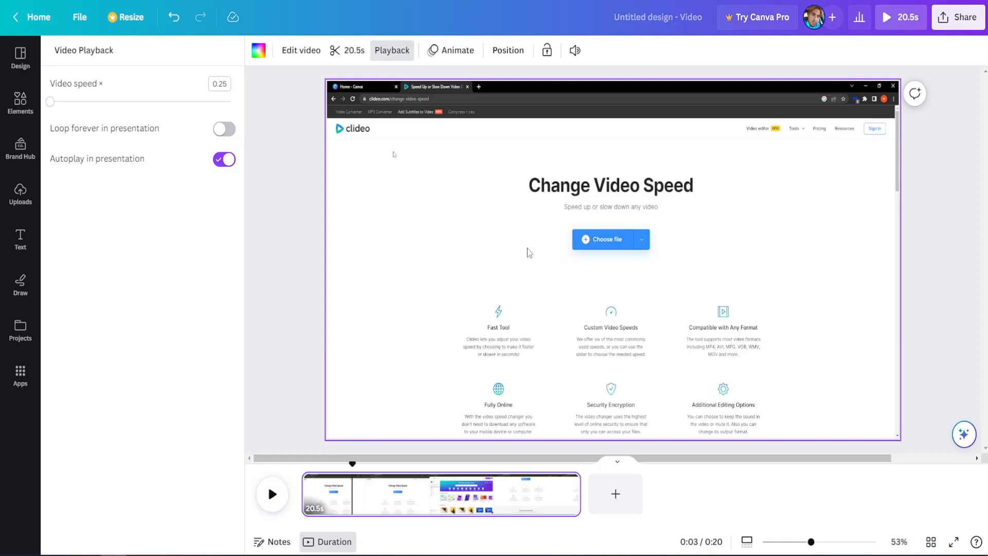
pyautogui.moveTo(623, 238)
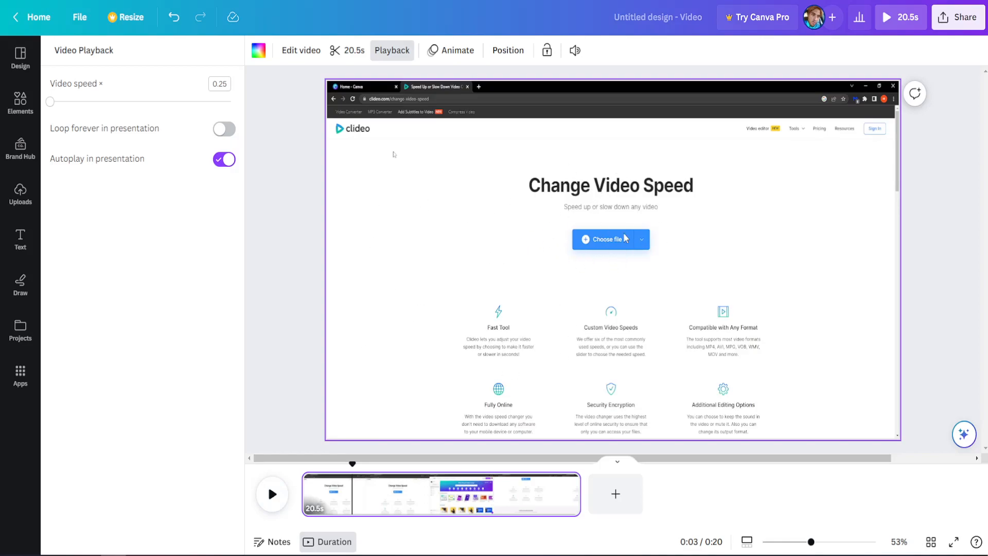